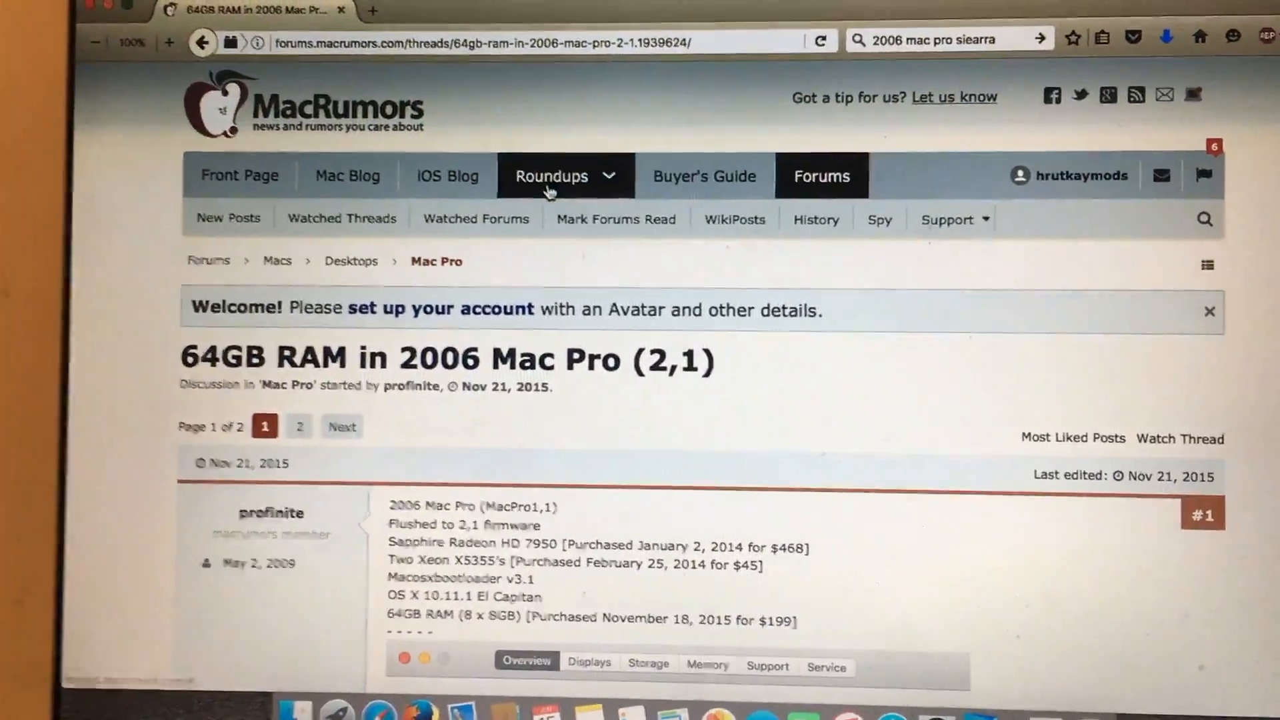
{"action": "scroll", "scroll_direction": "down", "scroll_amount": 3}
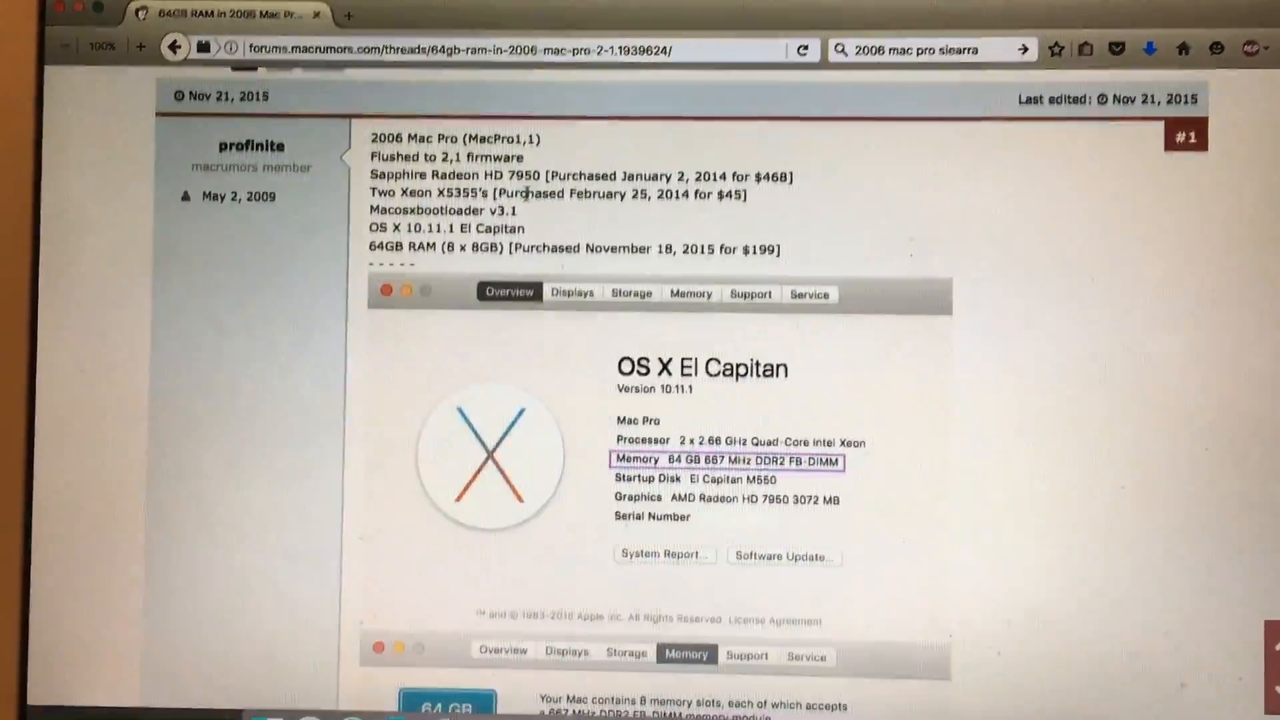
{"action": "scroll", "scroll_direction": "down", "scroll_amount": 3}
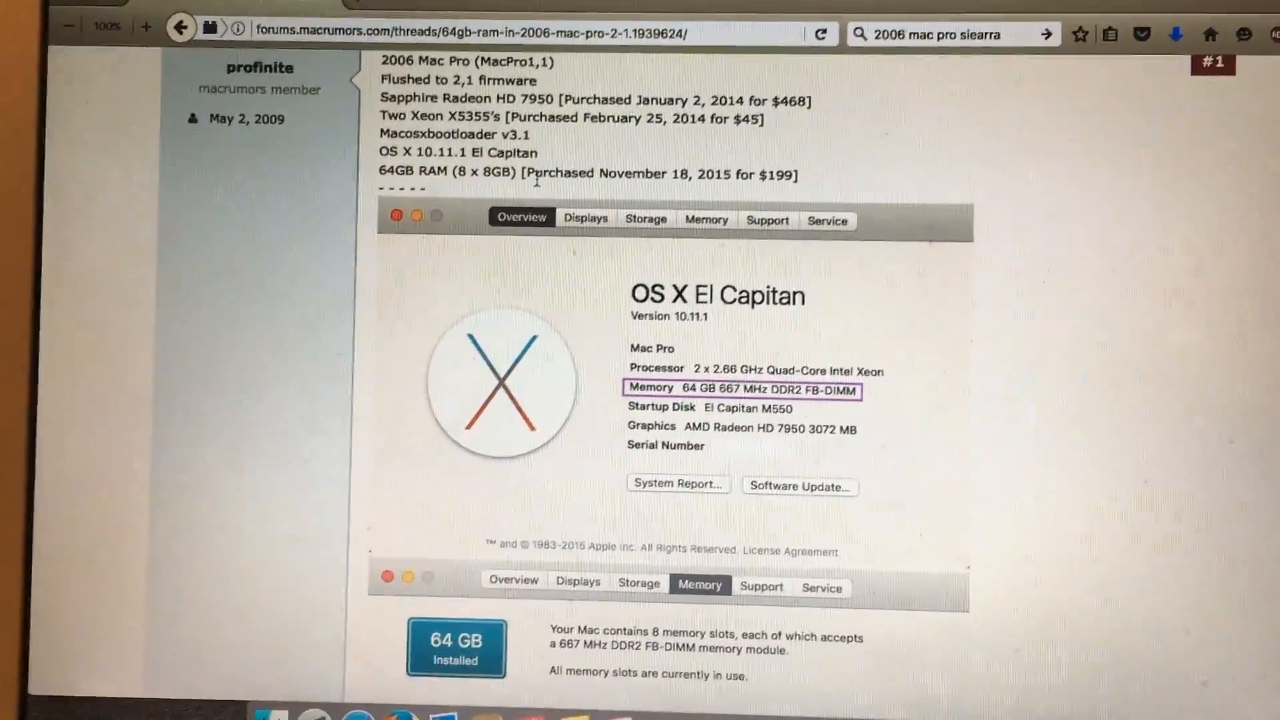
{"action": "scroll", "scroll_direction": "down", "scroll_amount": 3}
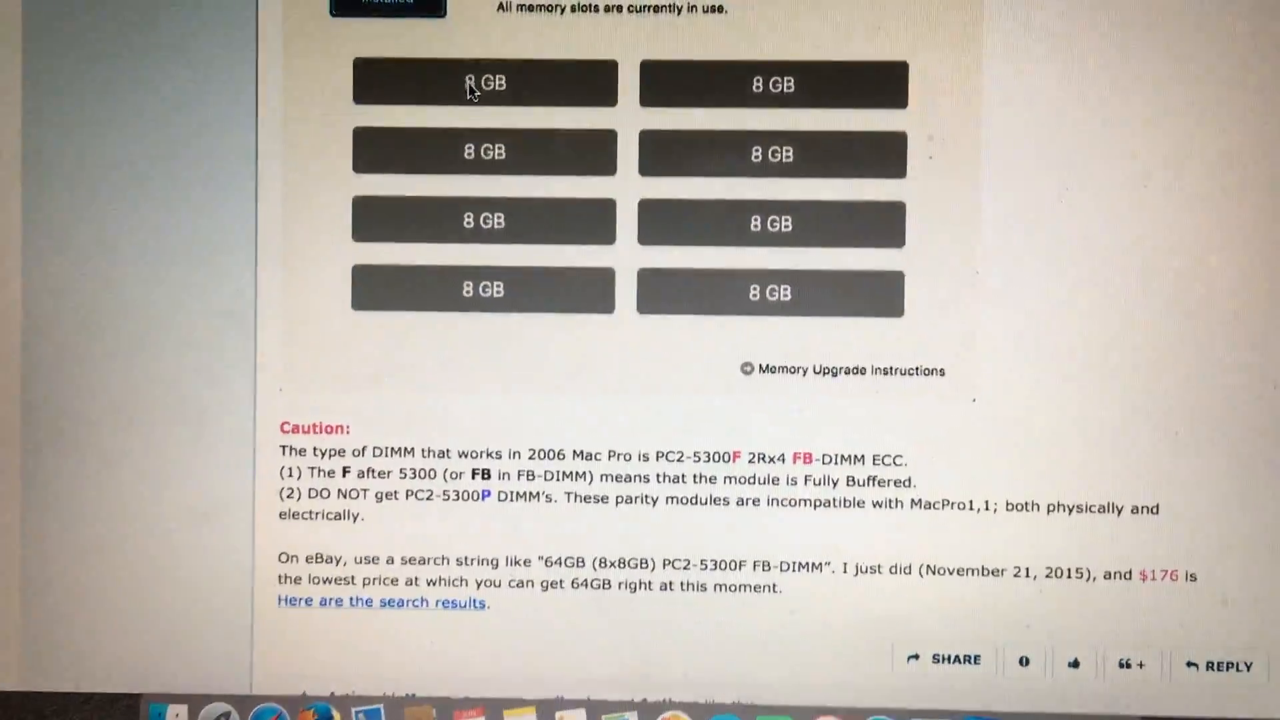
{"action": "scroll", "scroll_direction": "down", "scroll_amount": 3}
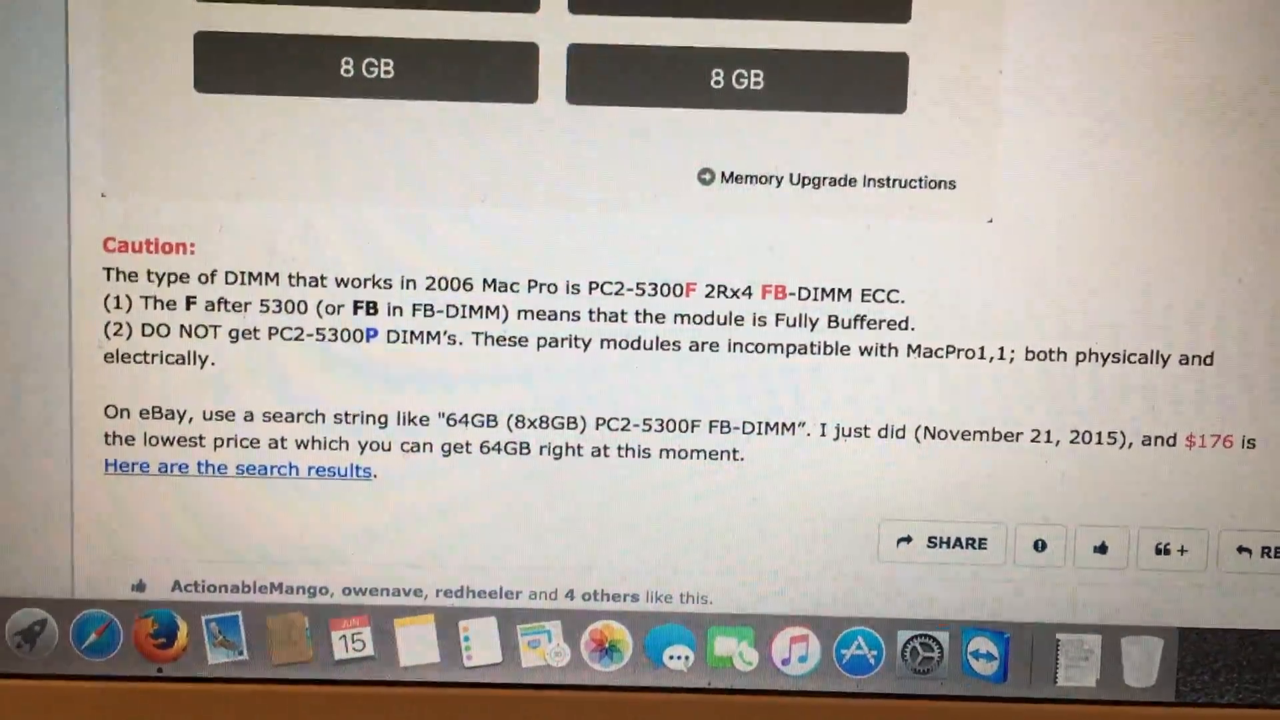
{"action": "scroll", "scroll_direction": "down", "scroll_amount": 3}
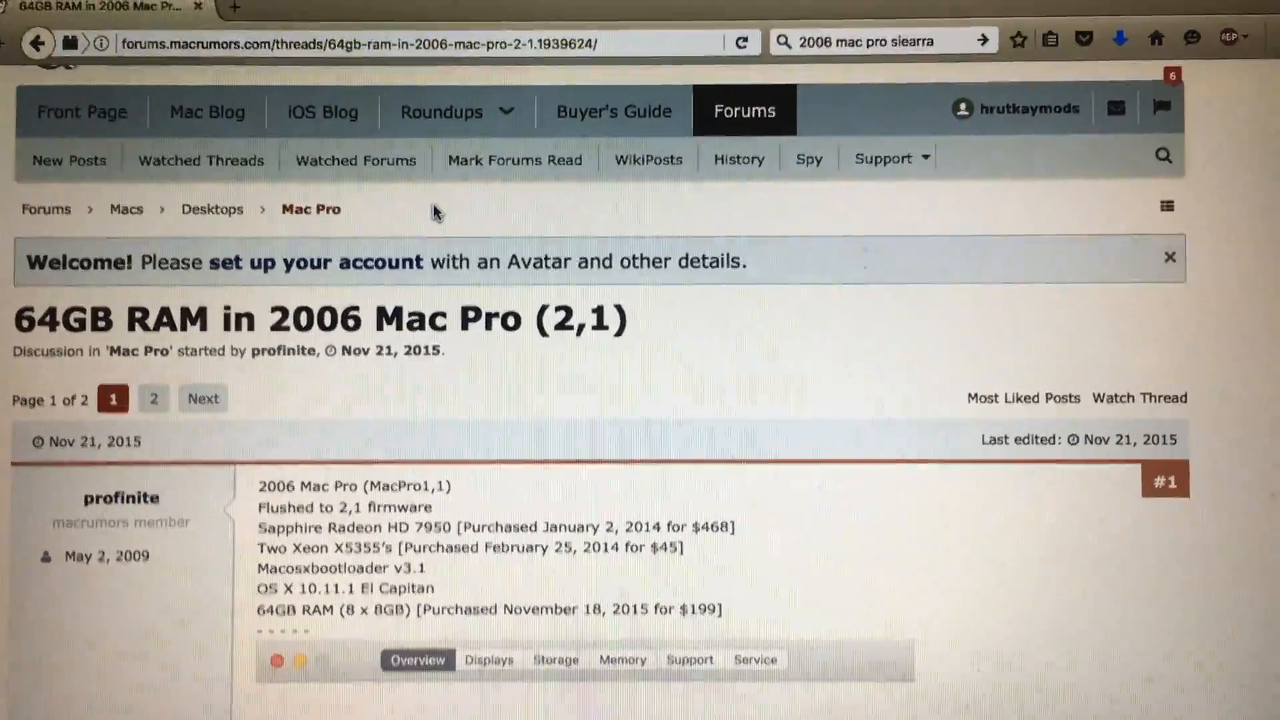
{"action": "scroll", "scroll_direction": "down", "scroll_amount": 3}
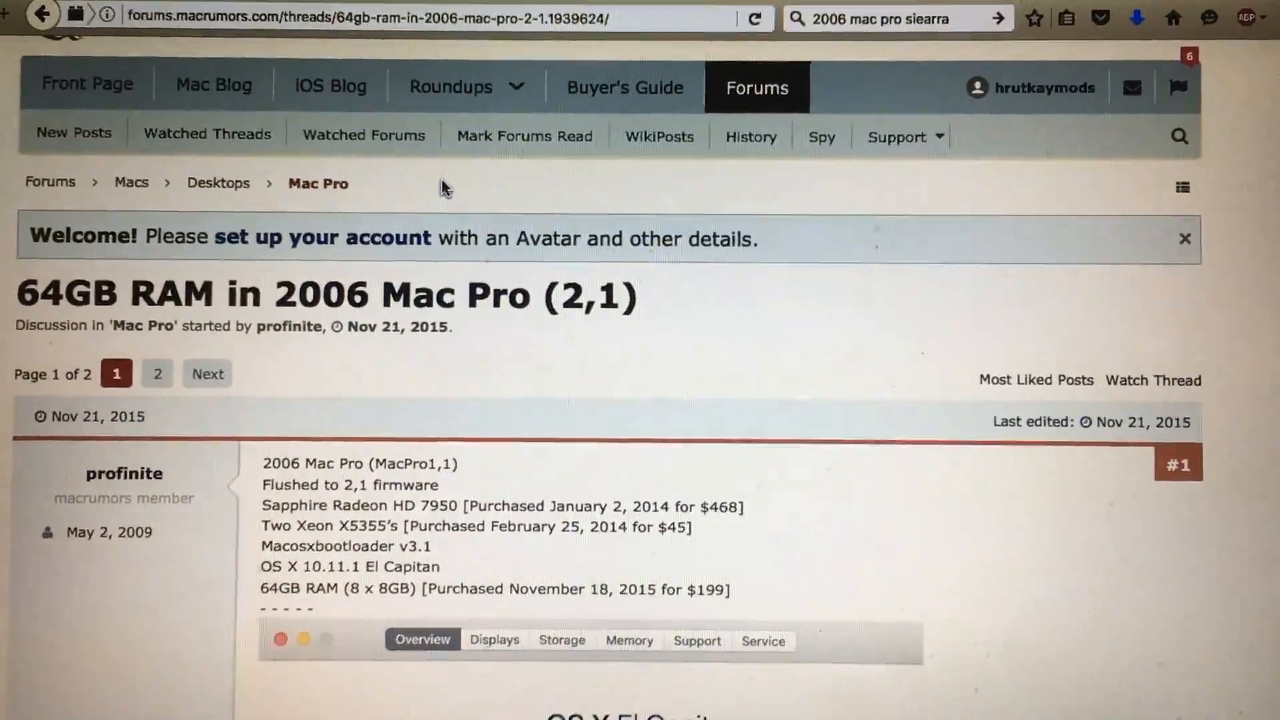